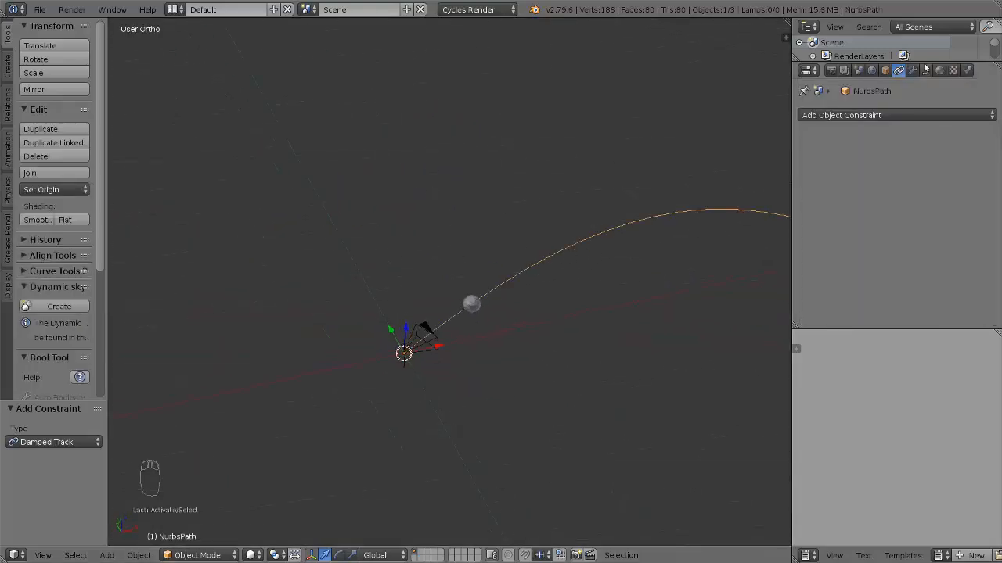
- Keyframe the NurbsPath's Evaluation Time and select all its keys in the Graph Editor
{"action": "left_click", "coordinate": [901, 71]}
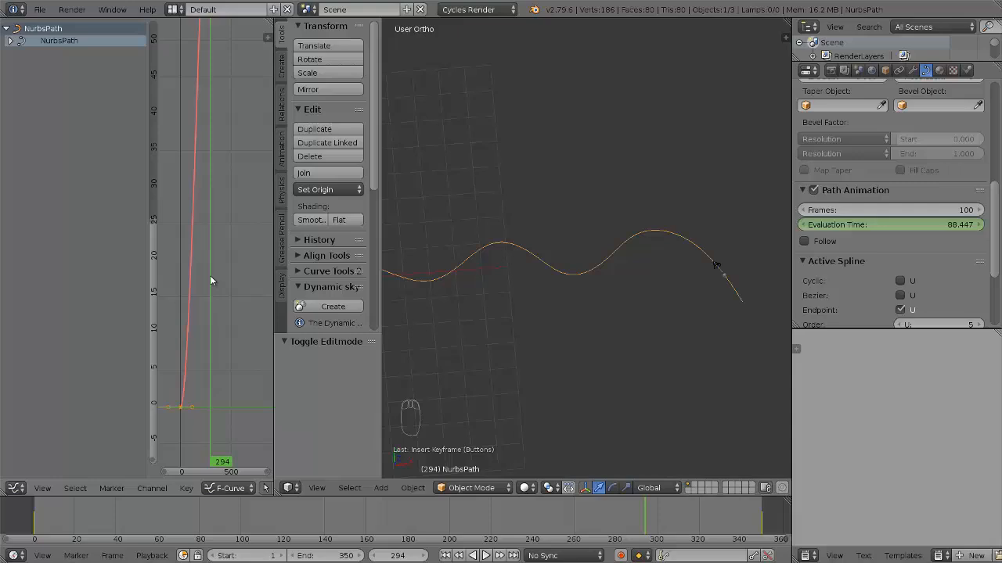
{"action": "key", "text": "a"}
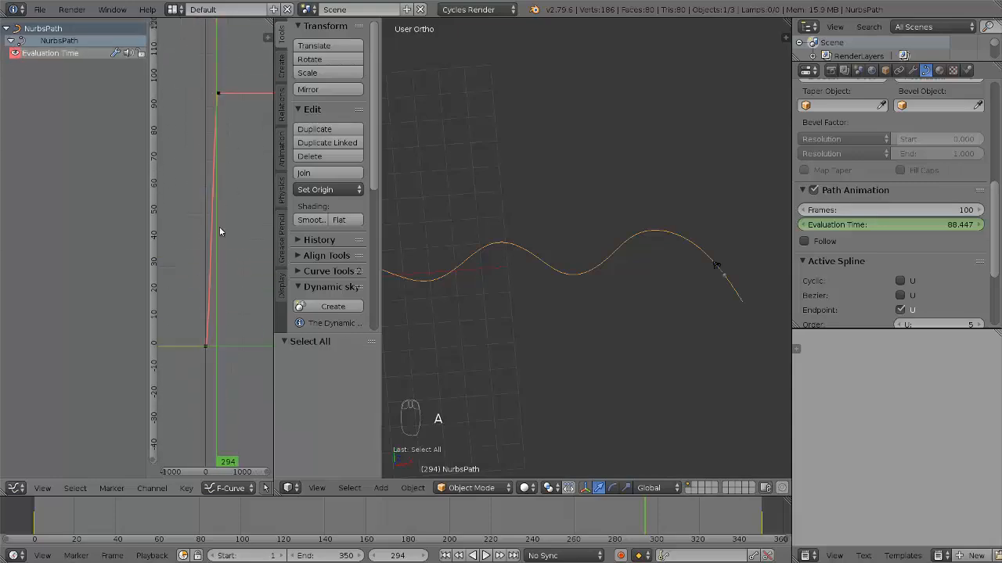
{"action": "key", "text": "t"}
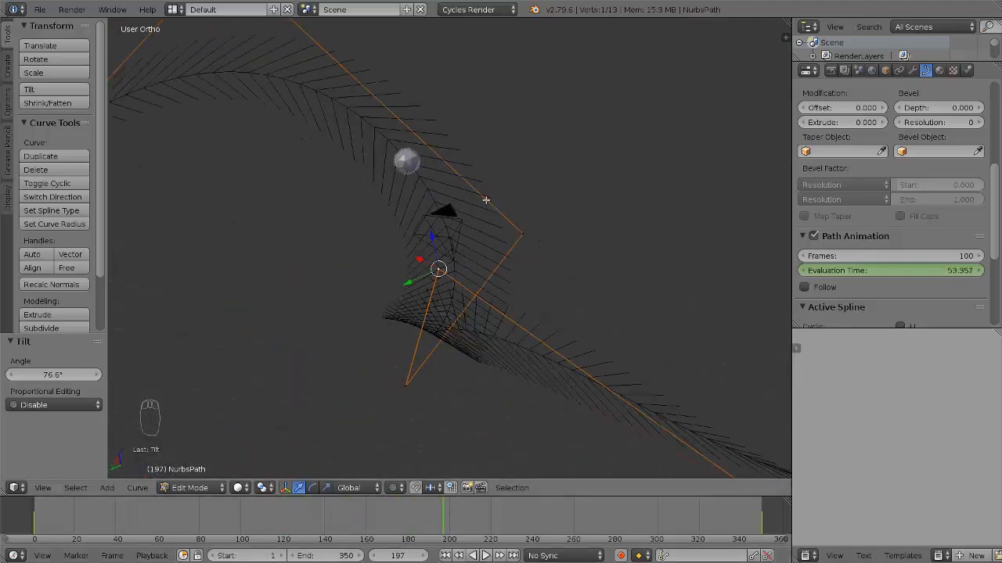
- Tilt the path's control points with Ctrl+T and scrub to a later frame to check the camera view
{"action": "key", "text": "ctrl+t"}
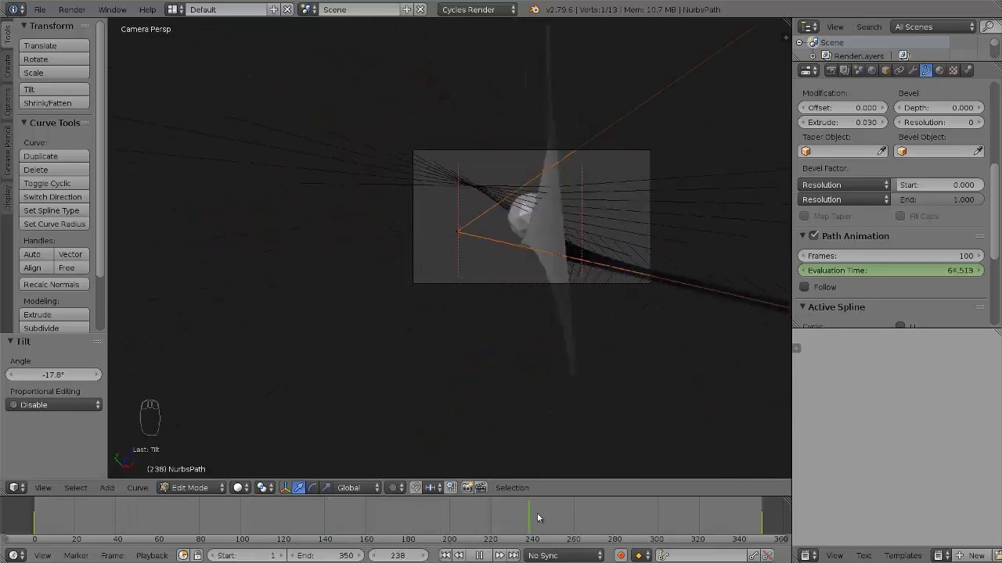
{"action": "left_click", "coordinate": [479, 556]}
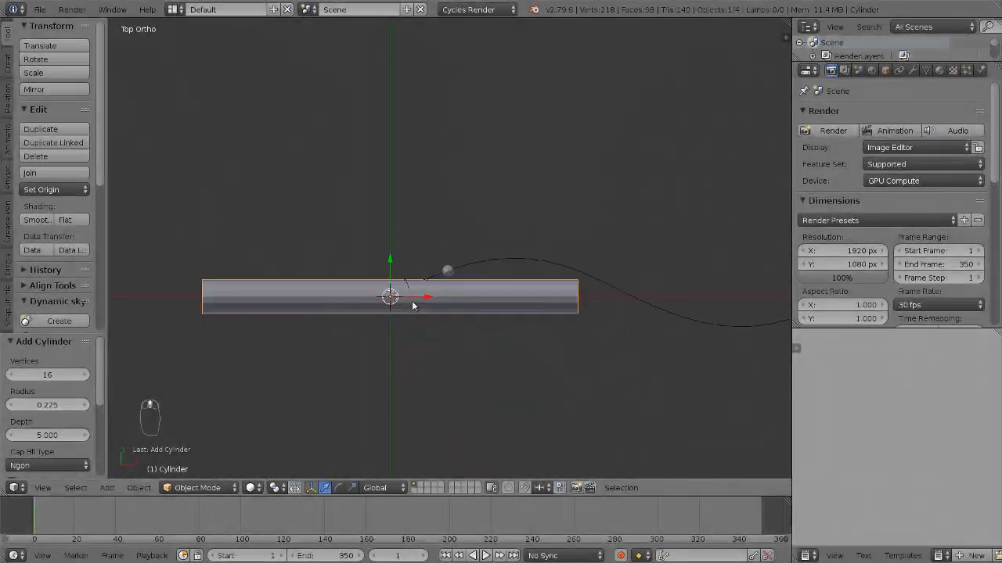
- Edit the cylinder's ends and add a Curve modifier targeting NurbsPath deforming along the X axis
{"action": "key", "text": "Tab"}
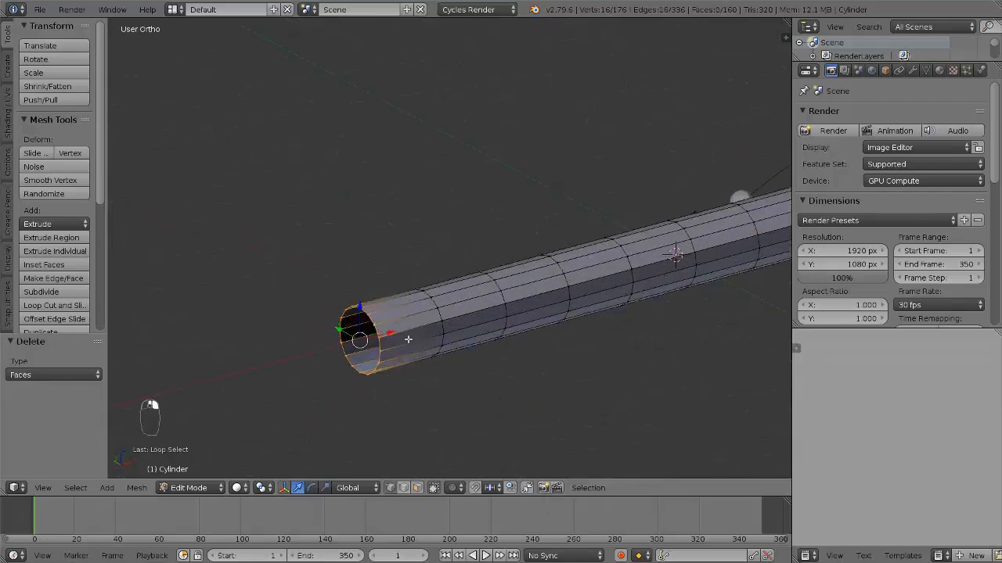
{"action": "left_click", "coordinate": [896, 116]}
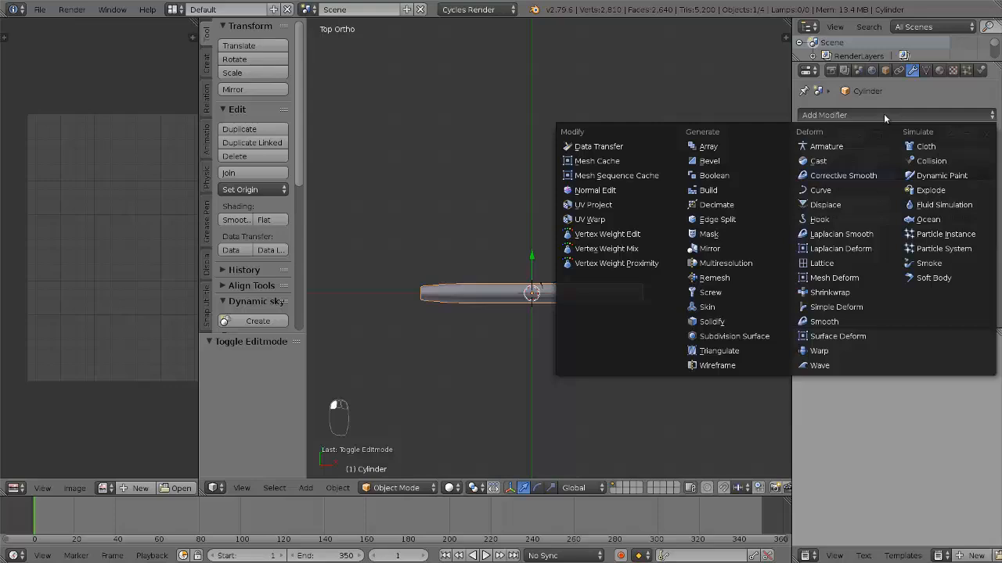
{"action": "left_click", "coordinate": [820, 190]}
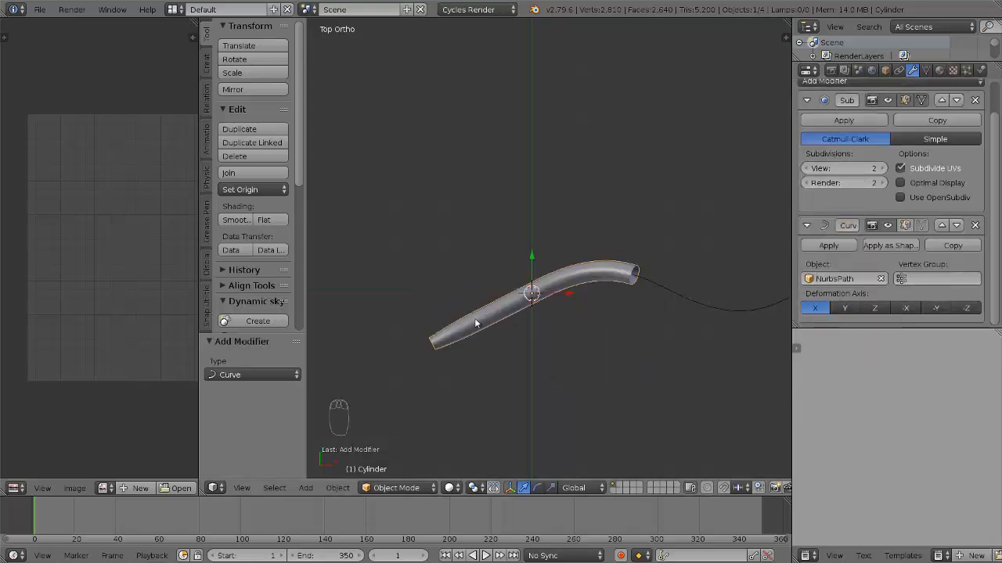
{"action": "left_click", "coordinate": [845, 306]}
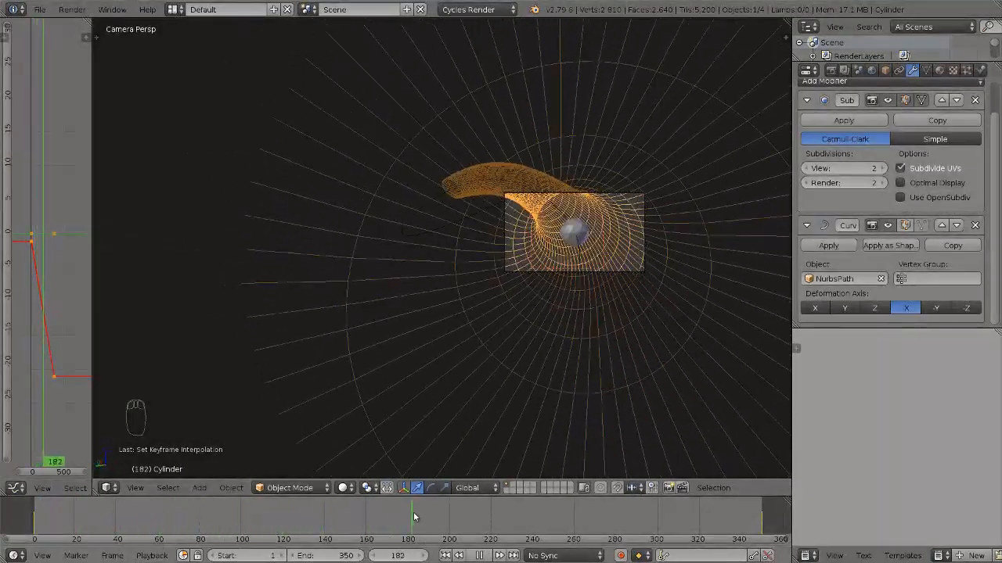
{"action": "key", "text": "Tab"}
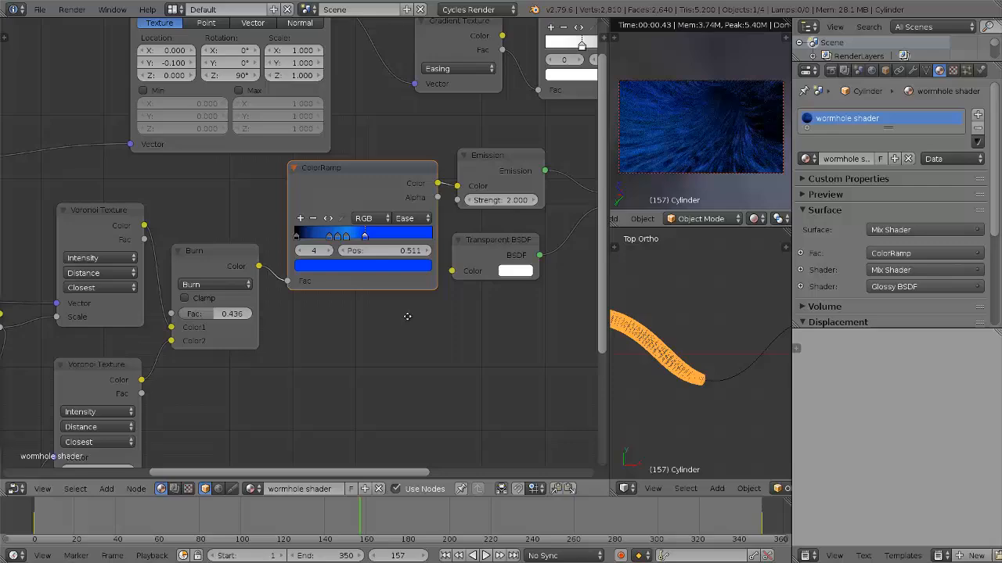
- Adjust the wormhole shader's texture nodes and recolour a stop on its ColorRamp
{"action": "left_click", "coordinate": [363, 266]}
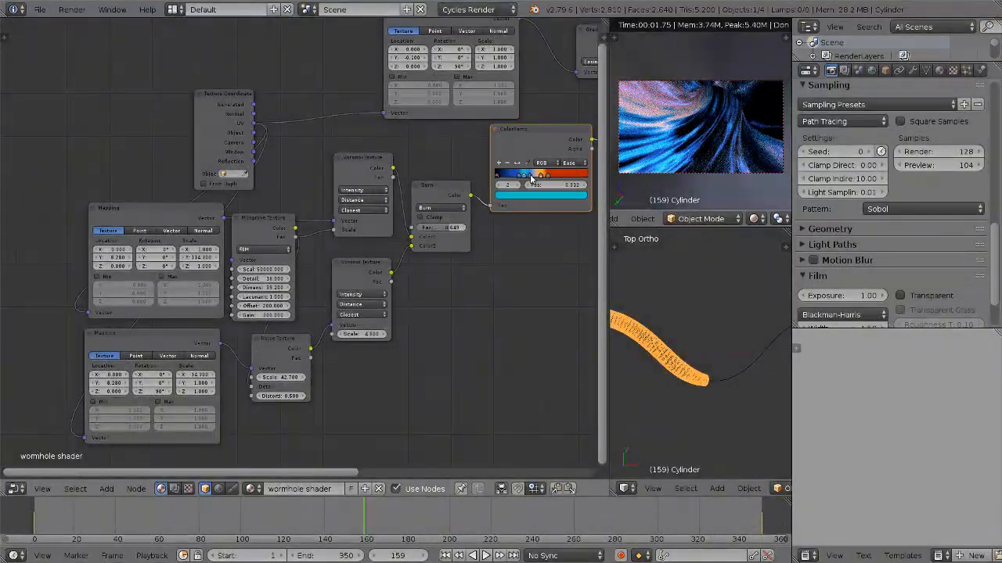
{"action": "left_click", "coordinate": [540, 174]}
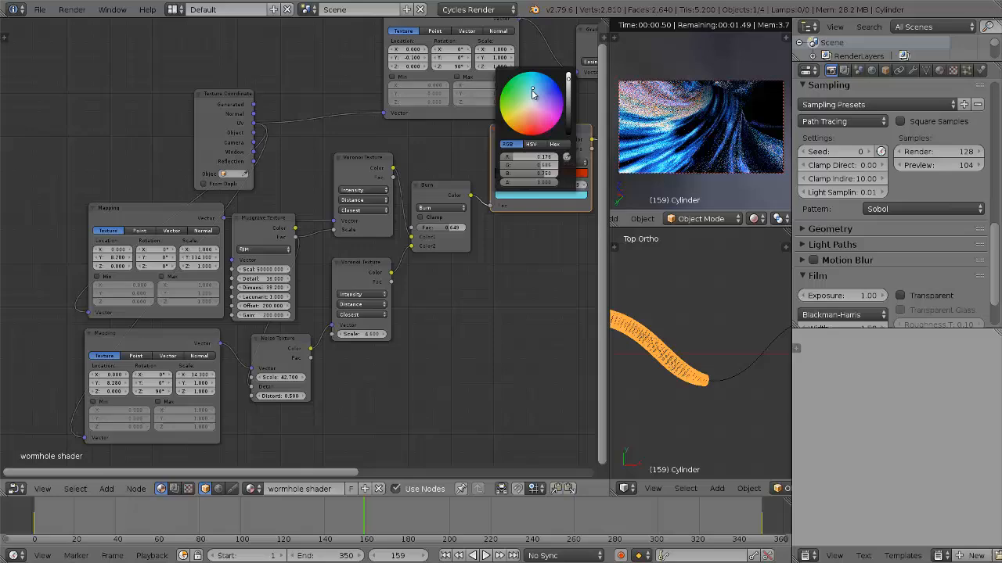
{"action": "left_click", "coordinate": [503, 126]}
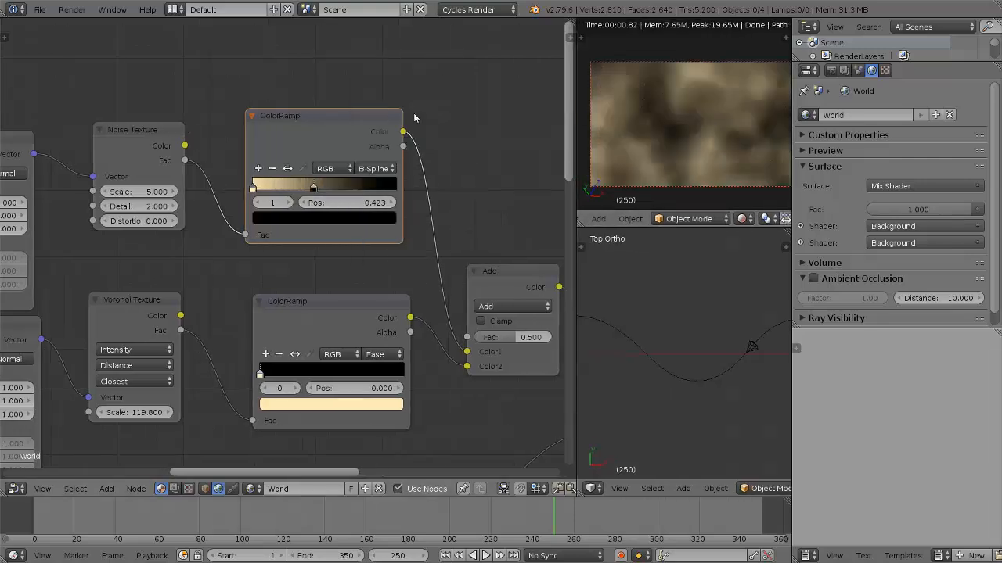
- Tweak the World's Voronoi and ColorRamp nodes and open a ramp stop's colour picker
{"action": "left_click_drag", "start_coordinate": [313, 274], "coordinate": [367, 282]}
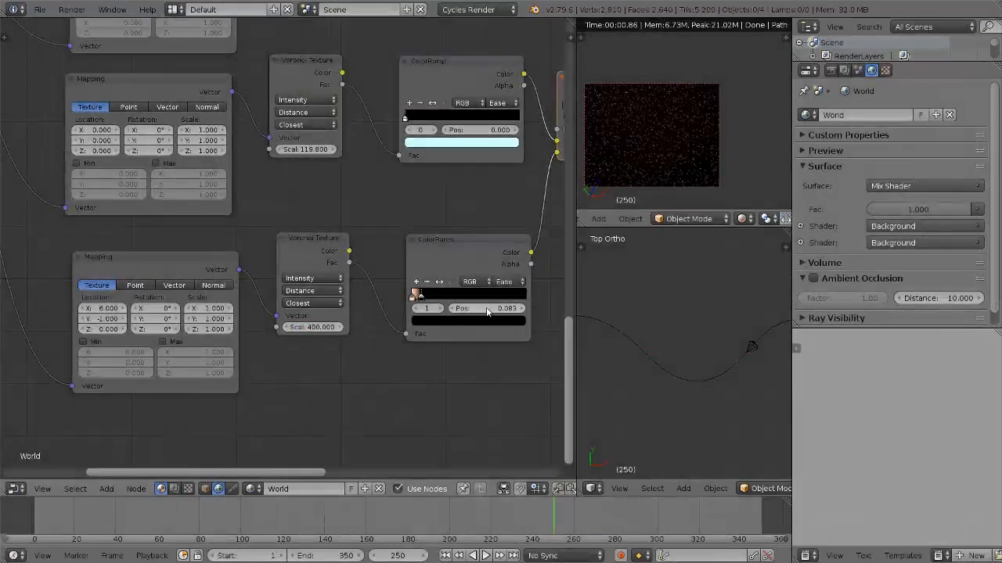
{"action": "left_click", "coordinate": [418, 294]}
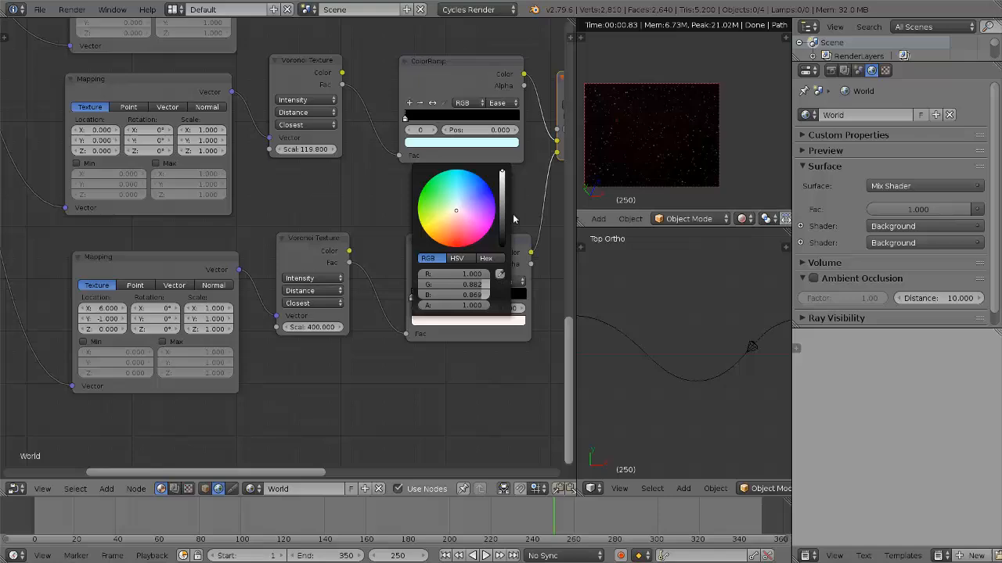